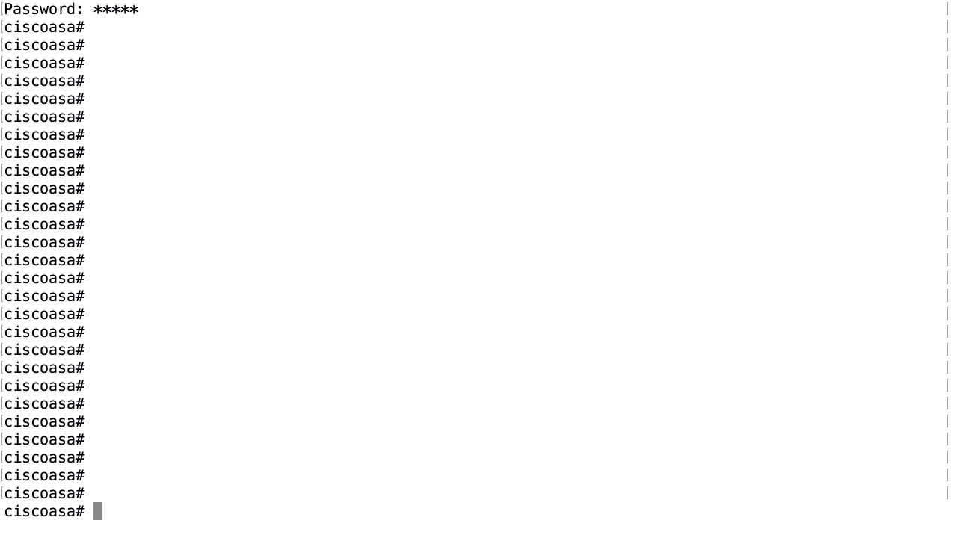
- List the flash directory with 'dir flash:', showing the three AnyConnect packages
{"action": "type", "text": "dir"}
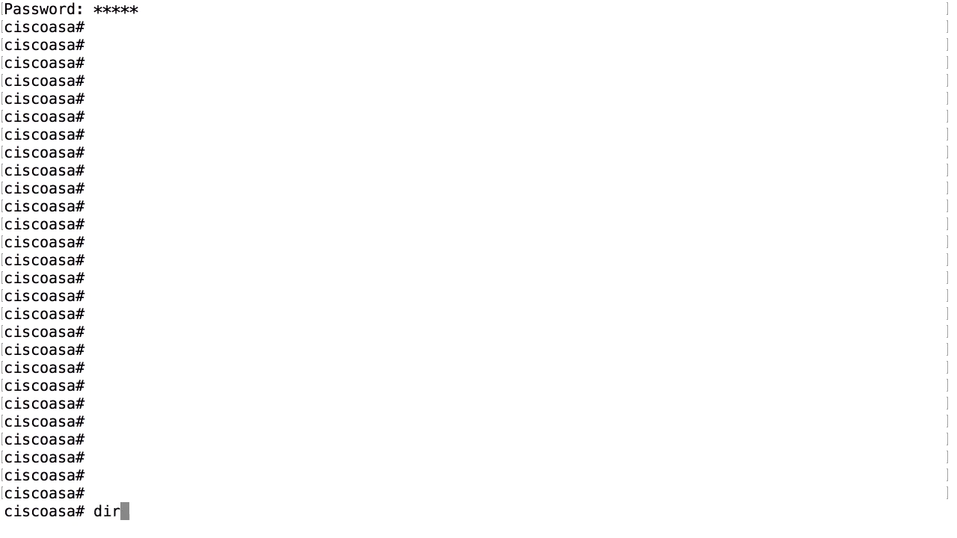
{"action": "type", "text": "flash:"}
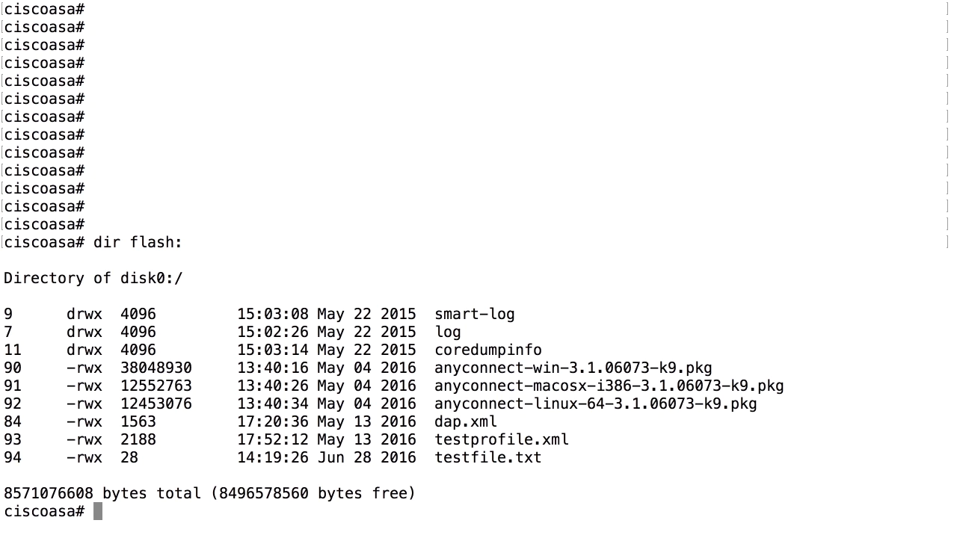
- Show the dir command's help options with 'dir ?'
{"action": "type", "text": "dir ?"}
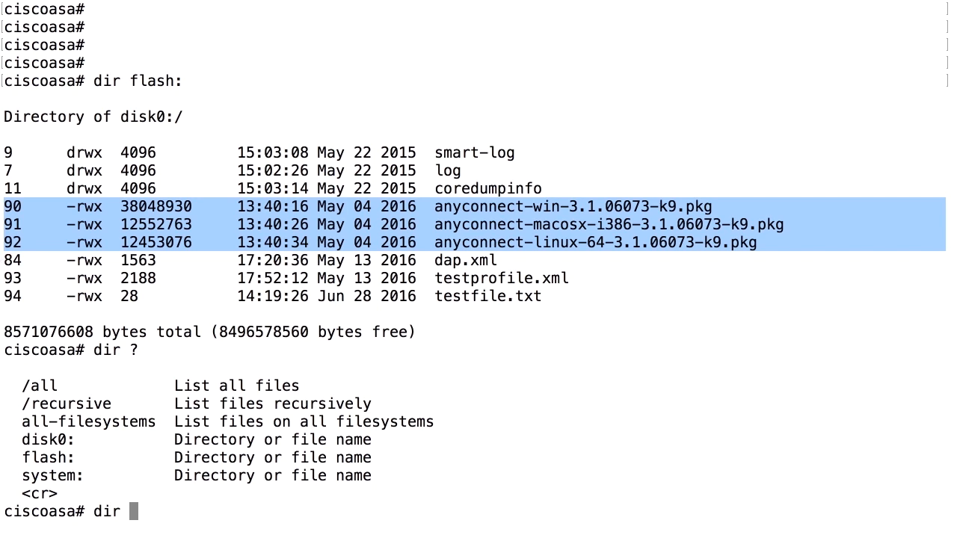
- List the copy command's source options with 'copy ?', then begin 'copy ftp'
{"action": "type", "text": "copy"}
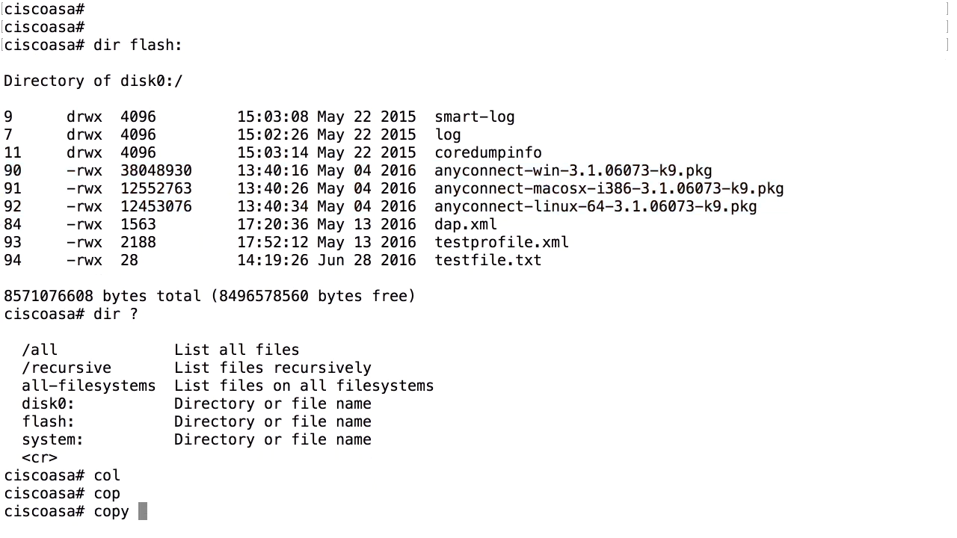
{"action": "type", "text": "?"}
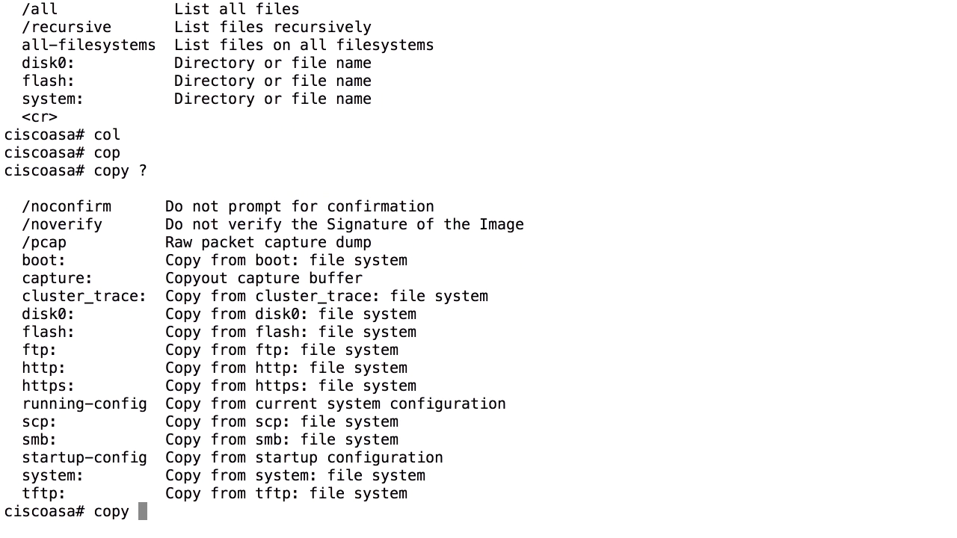
{"action": "type", "text": "ftp"}
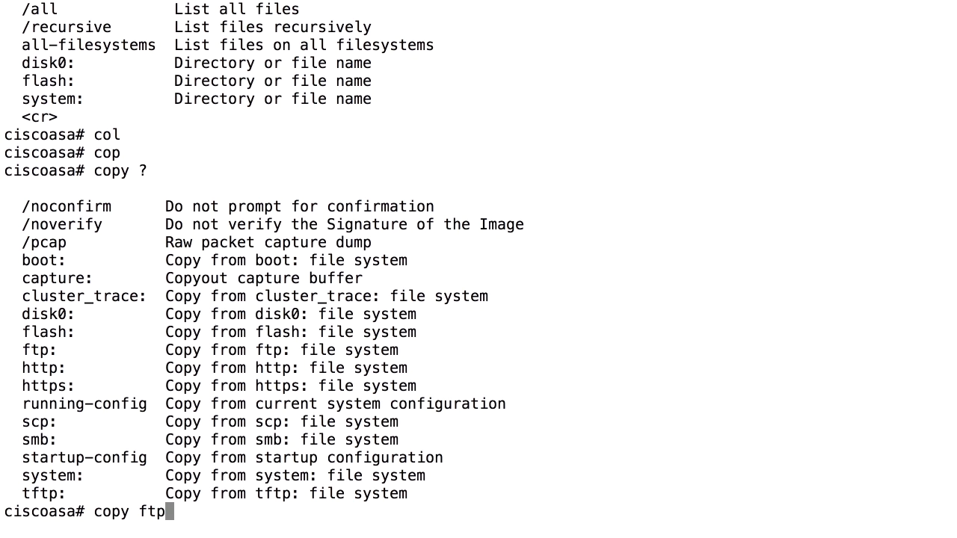
- Compose 'copy ftp://1.2.3.4/directory/anyasdasdas.pkg disk0:/' without submitting it
{"action": "type", "text": "://1.2.3.4"}
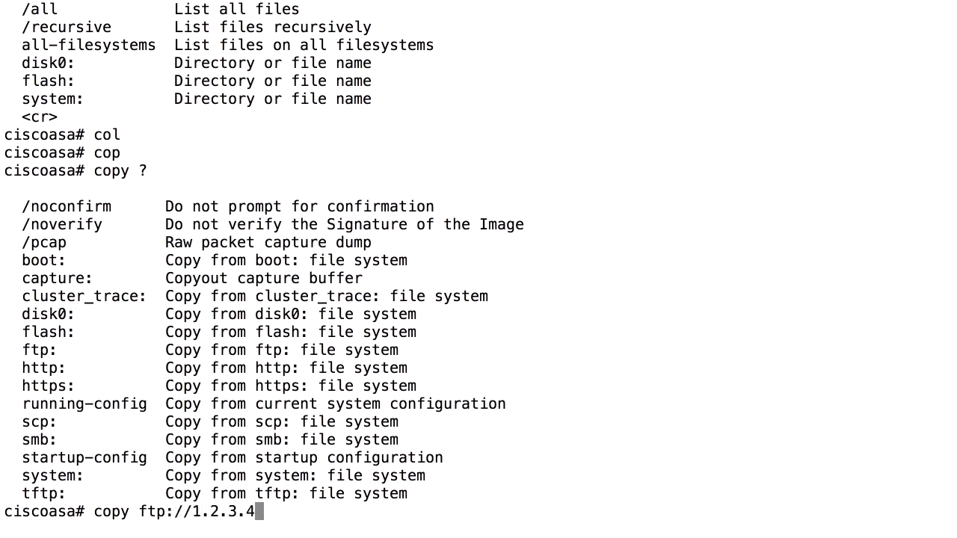
{"action": "type", "text": "/director"}
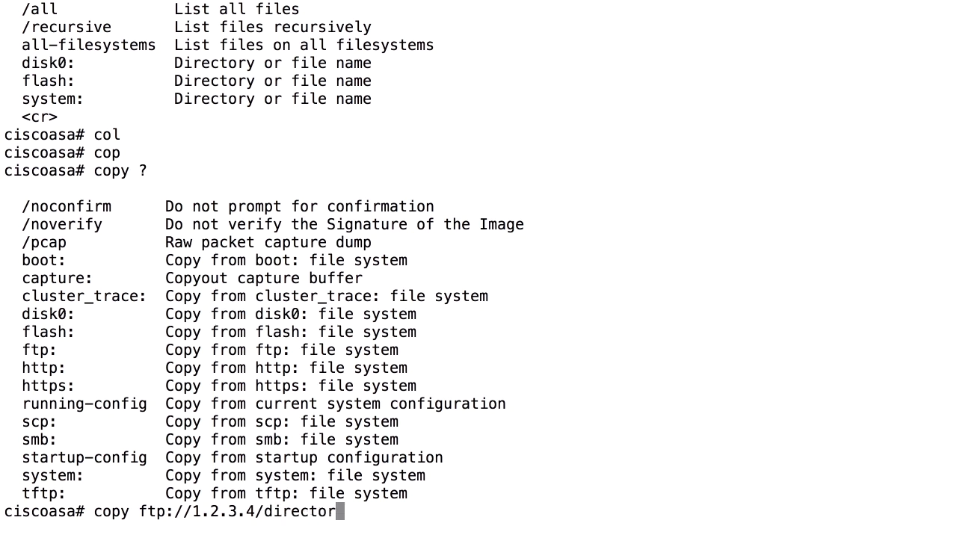
{"action": "type", "text": "y/any"}
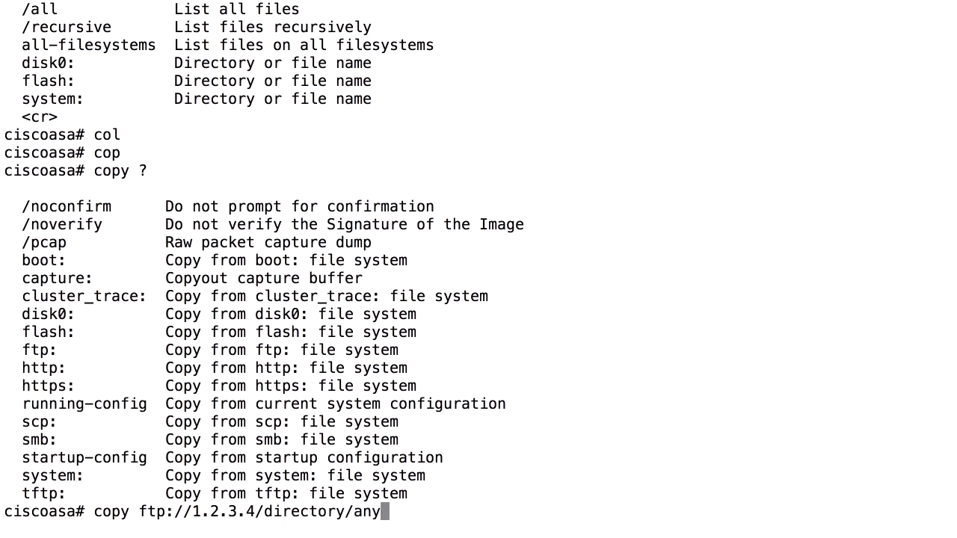
{"action": "type", "text": "asdasdas.pkg"}
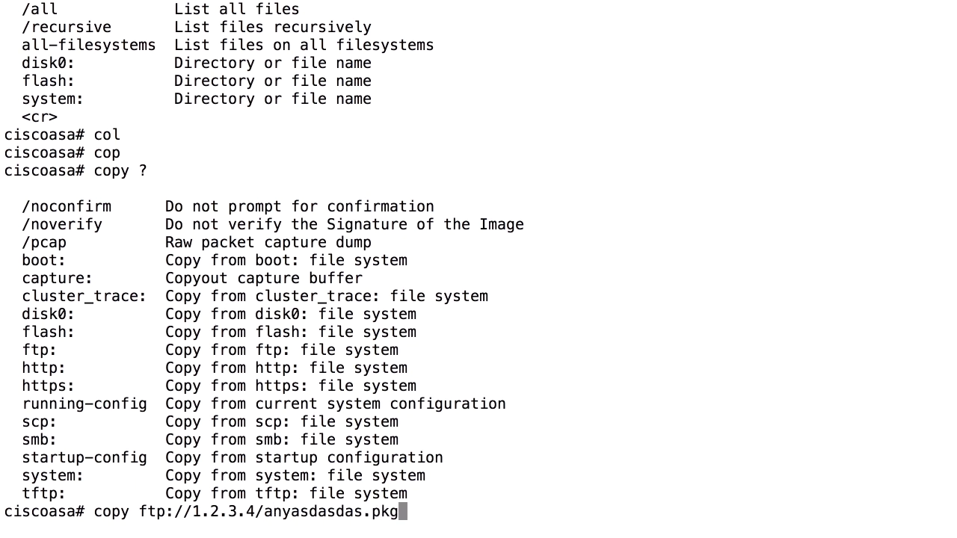
{"action": "type", "text": "disk"}
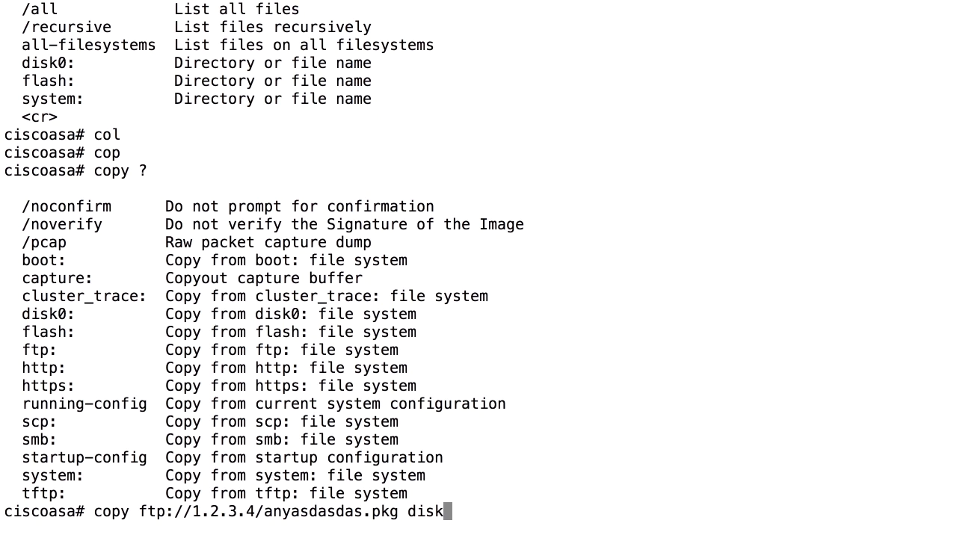
{"action": "type", "text": "0:/"}
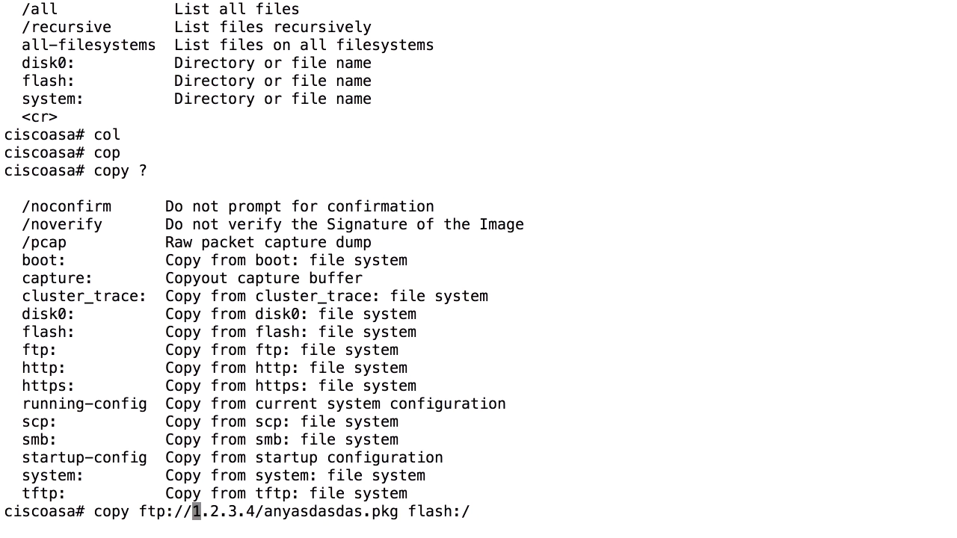
- Insert 'username:password@' credentials before the server address in the FTP URL
{"action": "type", "text": "username"}
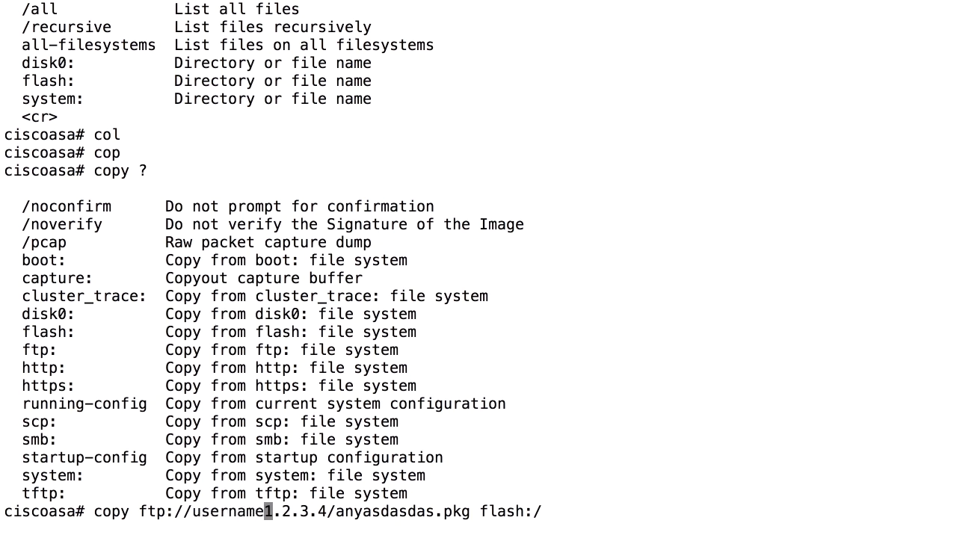
{"action": "type", "text": "@"}
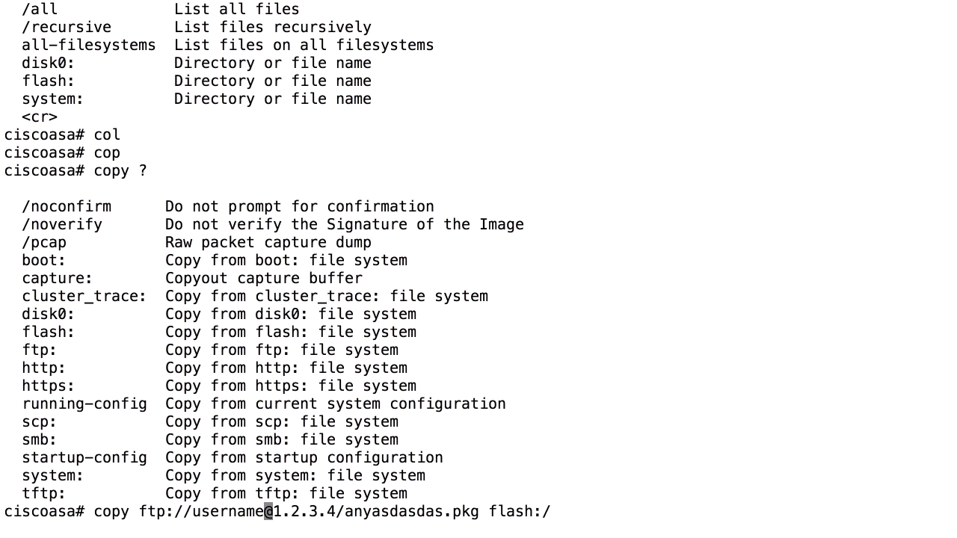
{"action": "type", "text": ":password"}
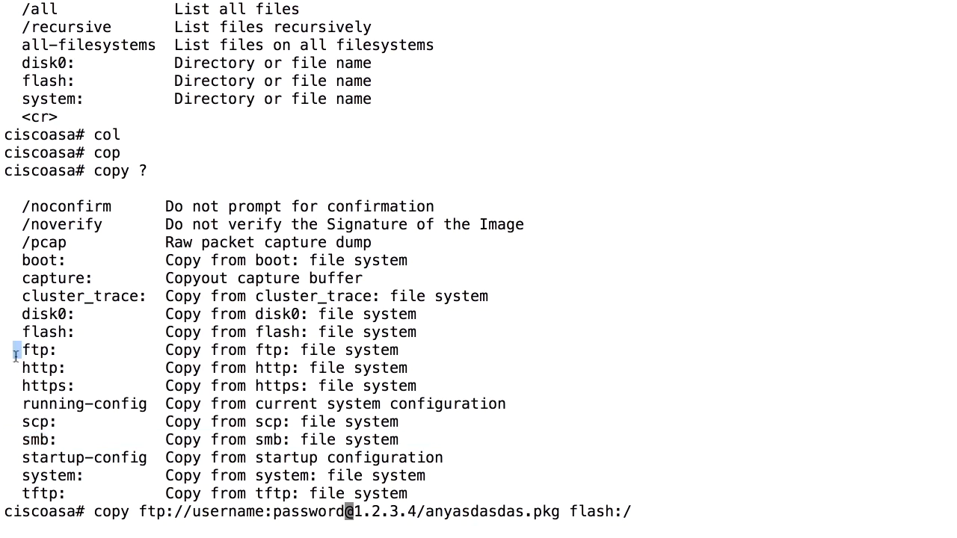
{"action": "mouse_move", "coordinate": [657, 502]}
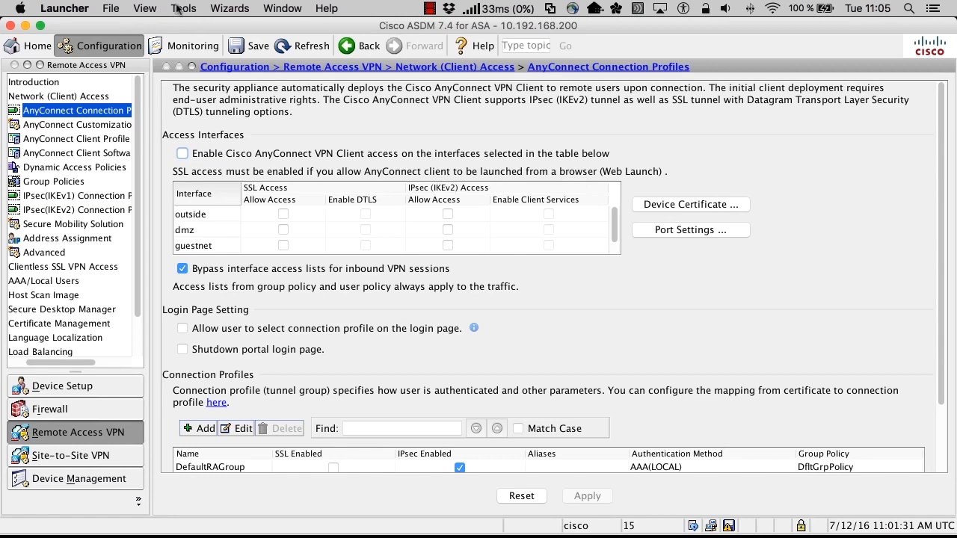
- Open ASDM's File Management window via Tools, listing the disk0 contents
{"action": "left_click", "coordinate": [183, 9]}
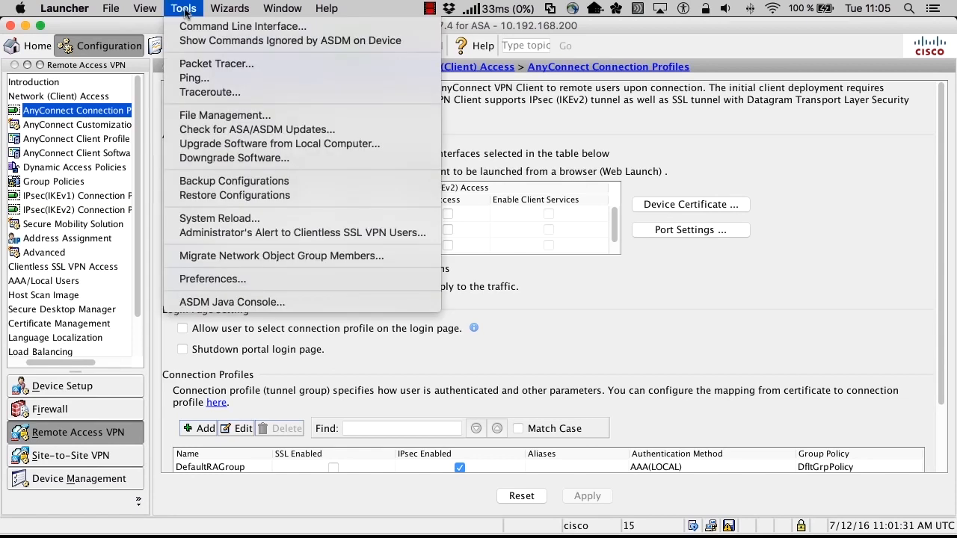
{"action": "mouse_move", "coordinate": [224, 115]}
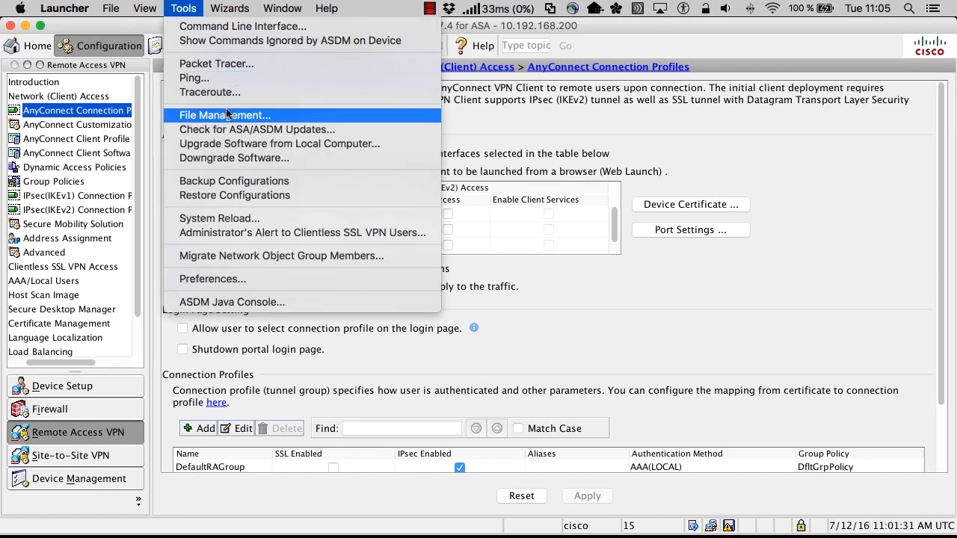
{"action": "left_click", "coordinate": [224, 114]}
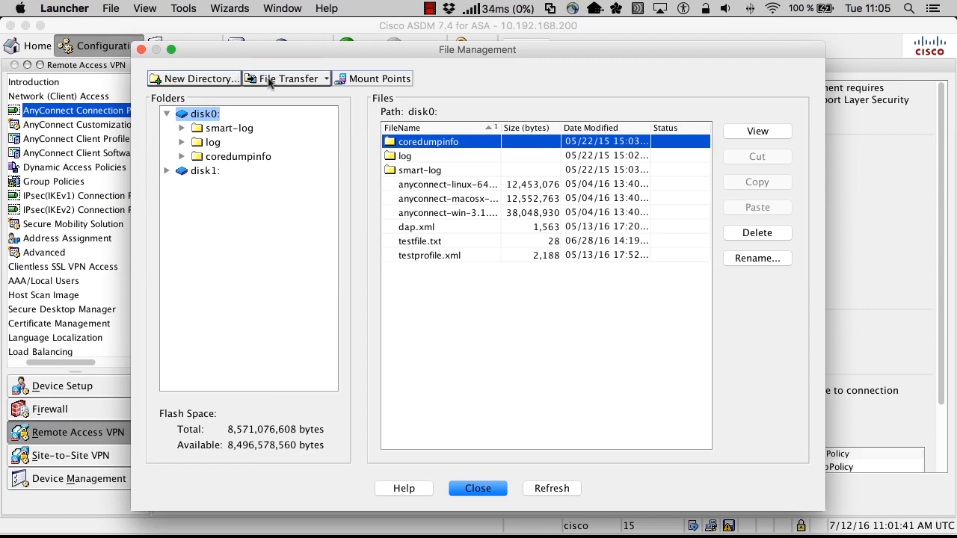
- Open File Transfer between local PC and flash, selecting disk0's Windows and Linux AnyConnect packages
{"action": "left_click", "coordinate": [288, 77]}
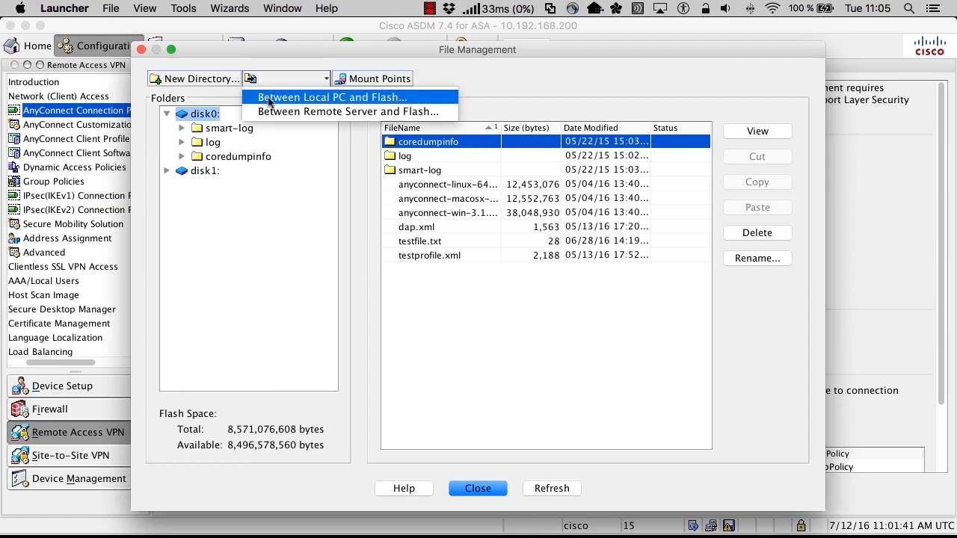
{"action": "left_click", "coordinate": [329, 96]}
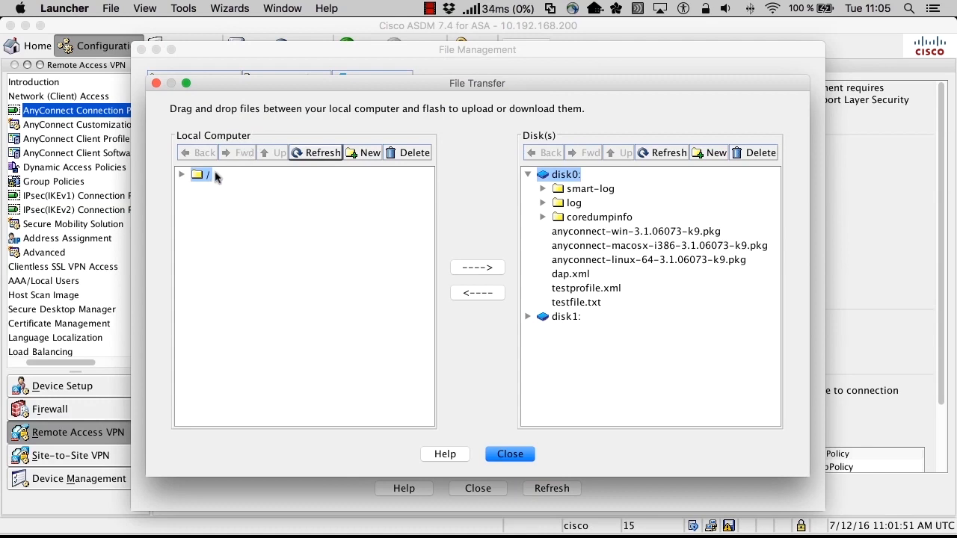
{"action": "left_click", "coordinate": [561, 173]}
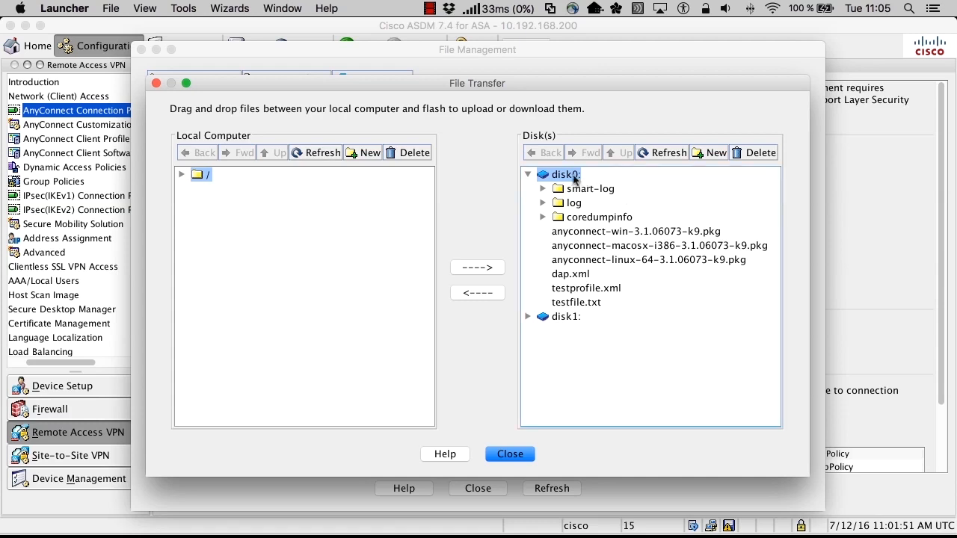
{"action": "mouse_move", "coordinate": [248, 223]}
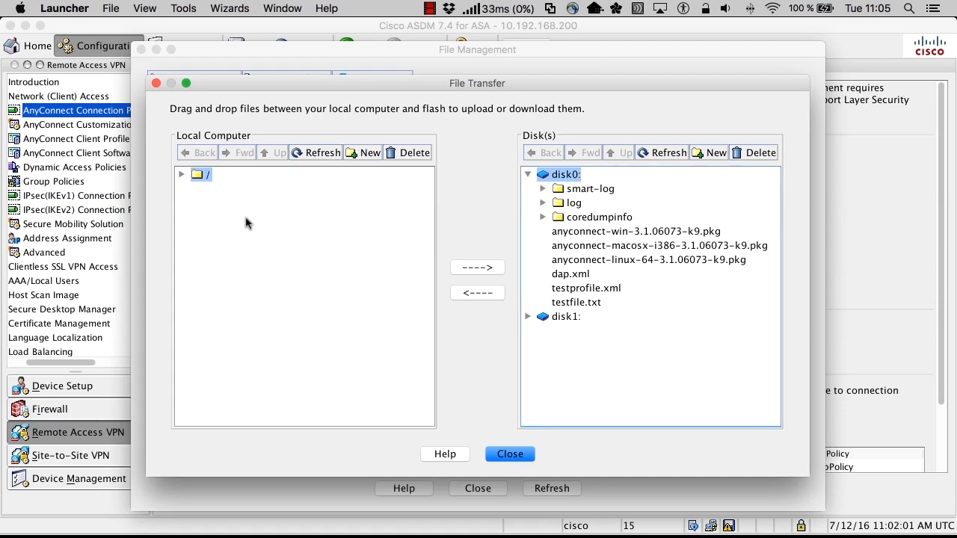
{"action": "mouse_move", "coordinate": [561, 234]}
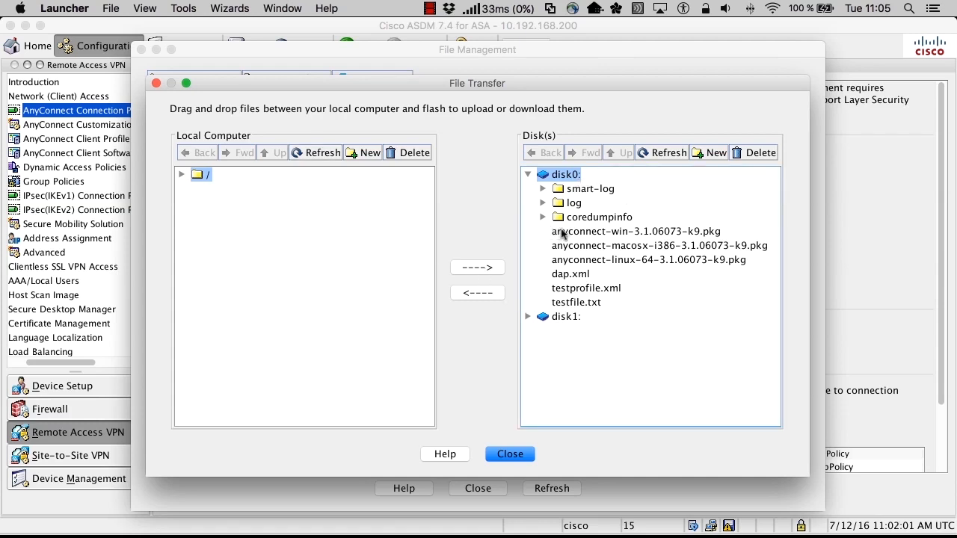
{"action": "left_click", "coordinate": [637, 230]}
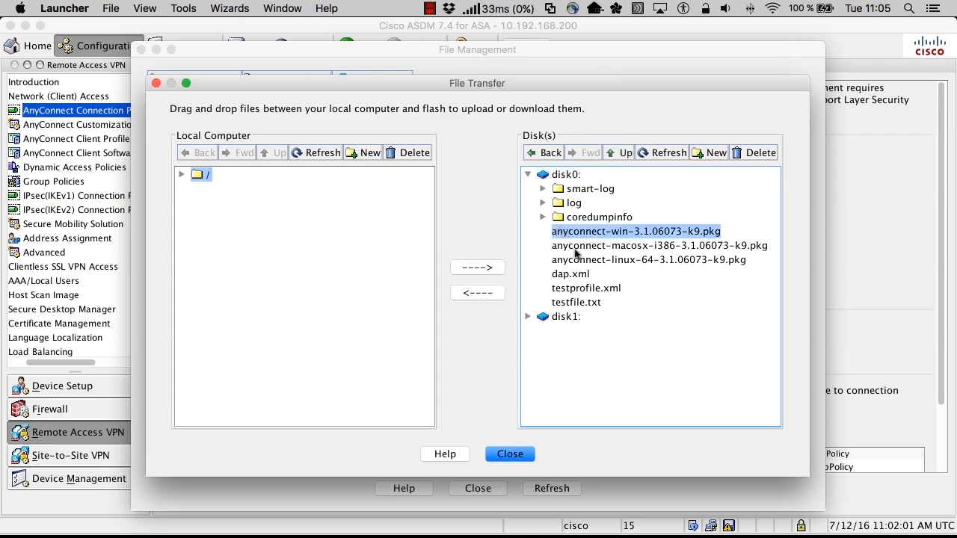
{"action": "left_click", "coordinate": [649, 260]}
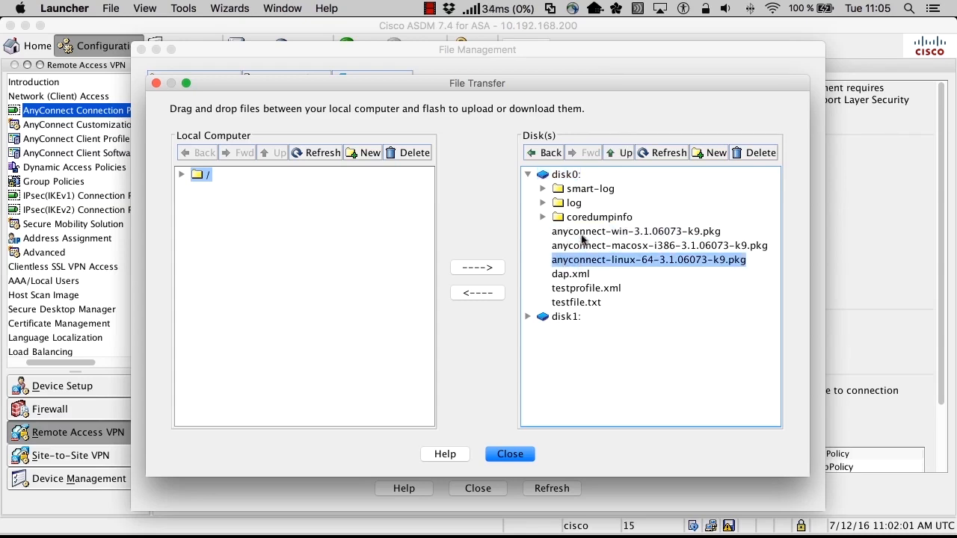